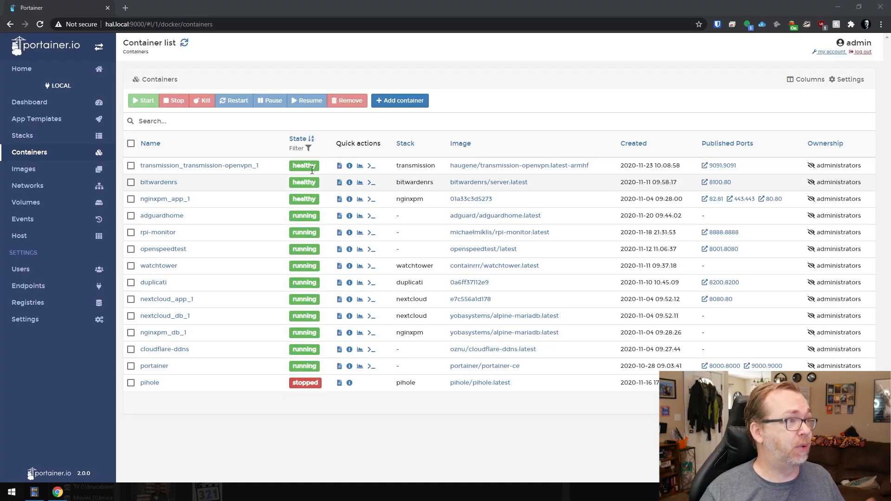
pyautogui.moveTo(299, 171)
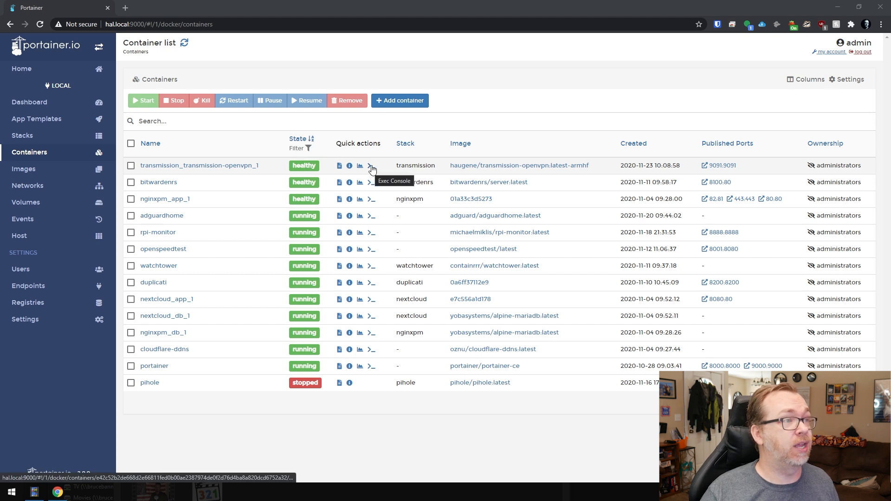
# - Bring up the Exec Console for transmission_transmission-openvpn_1 from the Containers list
pyautogui.click(371, 167)
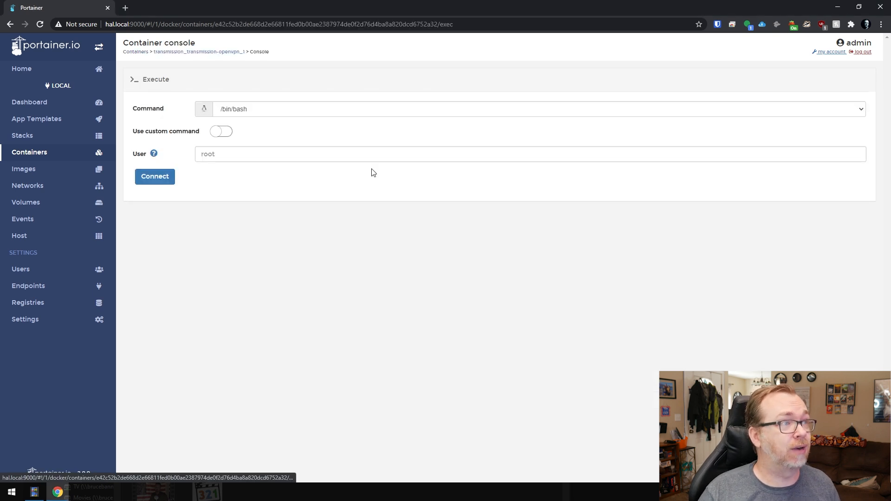
# - Connect a bash session to the container and run curl ifconfig.io to check its public IP
pyautogui.click(154, 177)
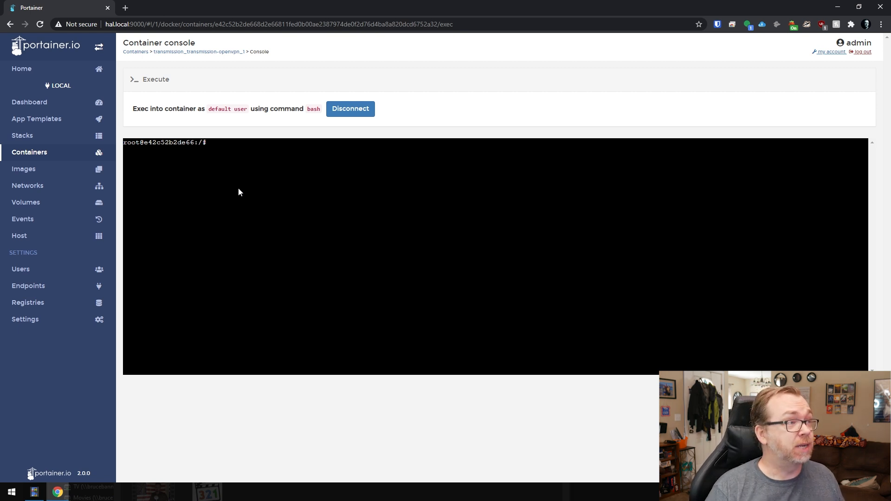
pyautogui.write('curl')
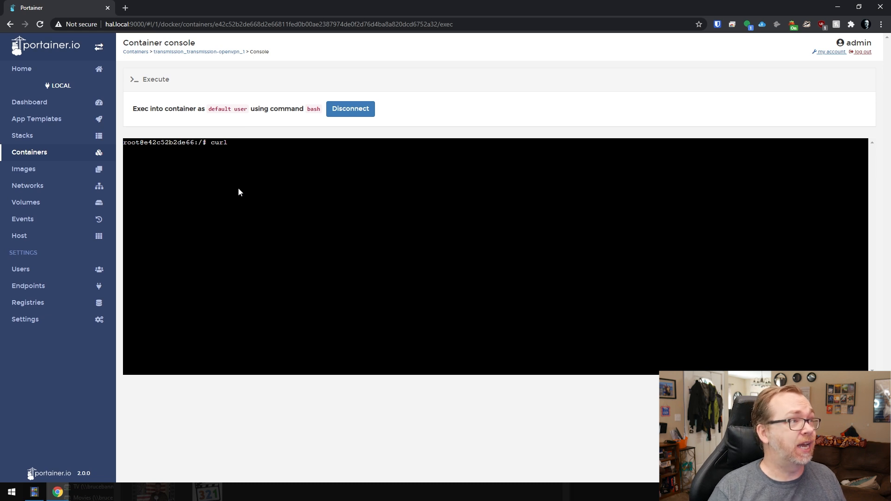
pyautogui.write('ifconfig.io')
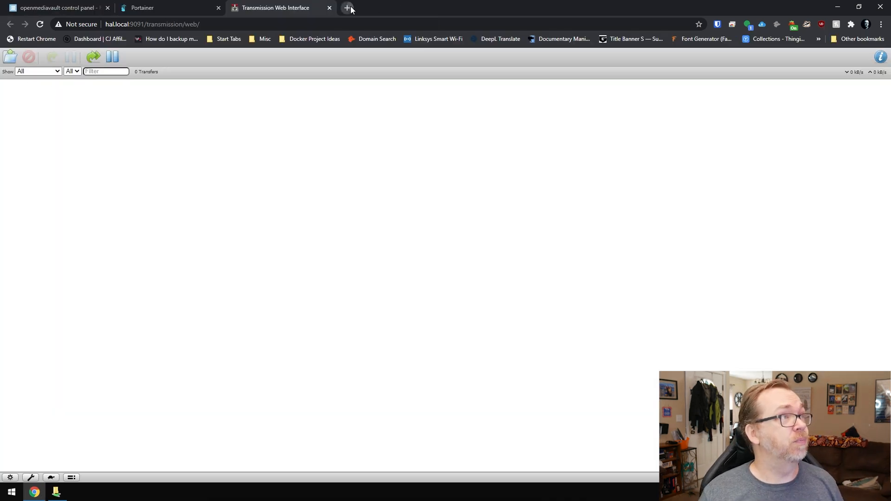
# - Download the Ubuntu 20.10 Desktop (64-bit) torrent from Ubuntu's alternative downloads, then return to Transmission
pyautogui.write('ubunutu')
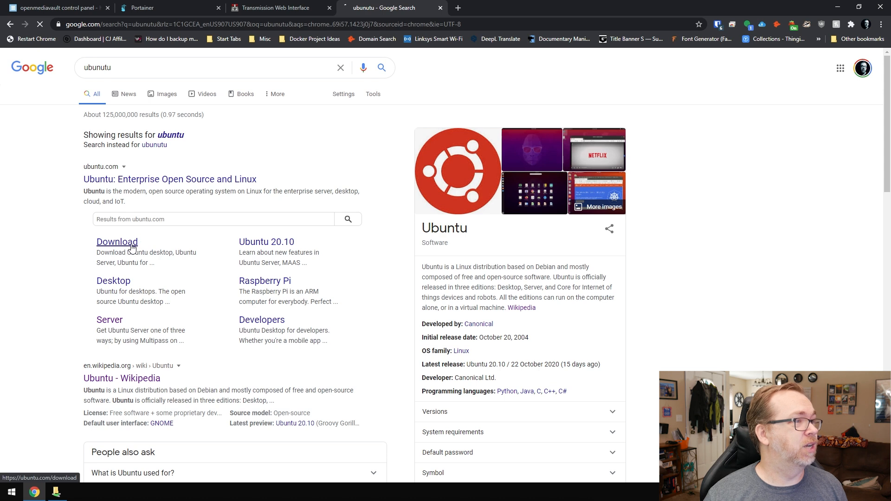
pyautogui.click(117, 241)
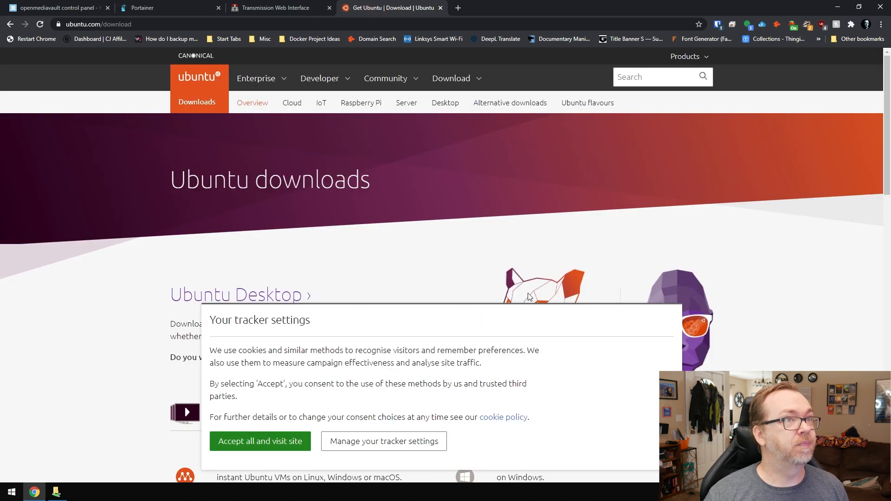
pyautogui.click(509, 103)
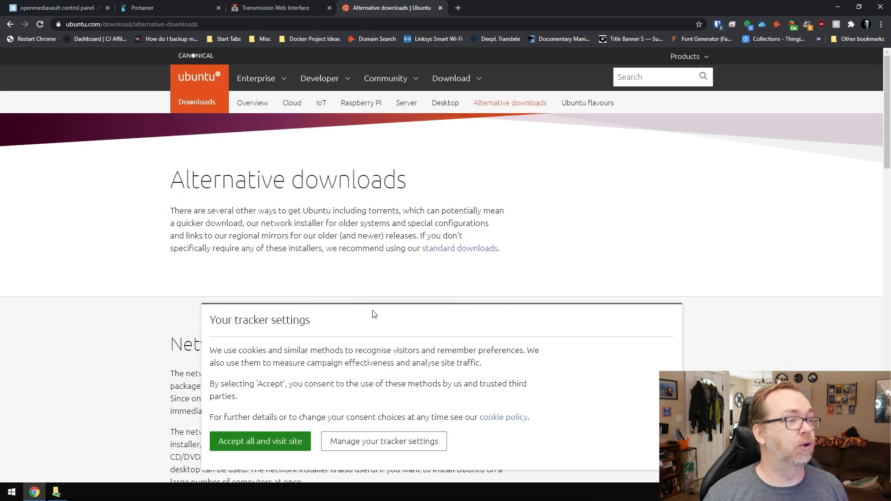
pyautogui.click(260, 441)
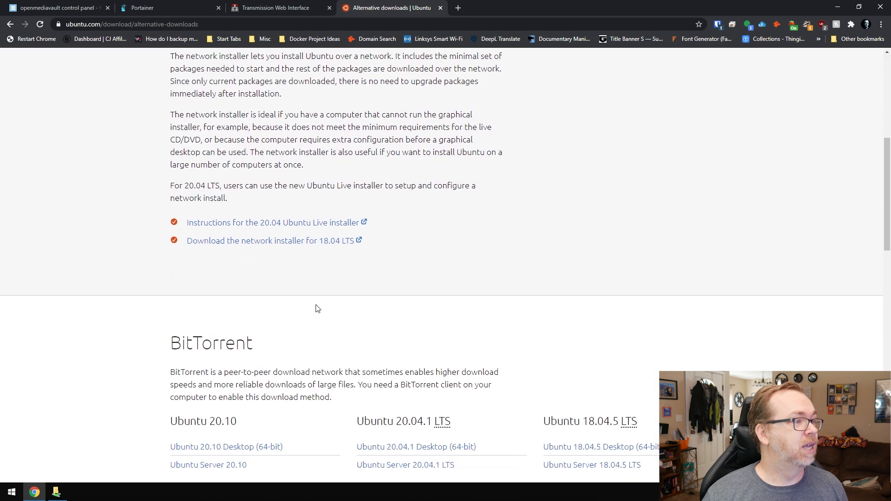
pyautogui.scroll(-3)
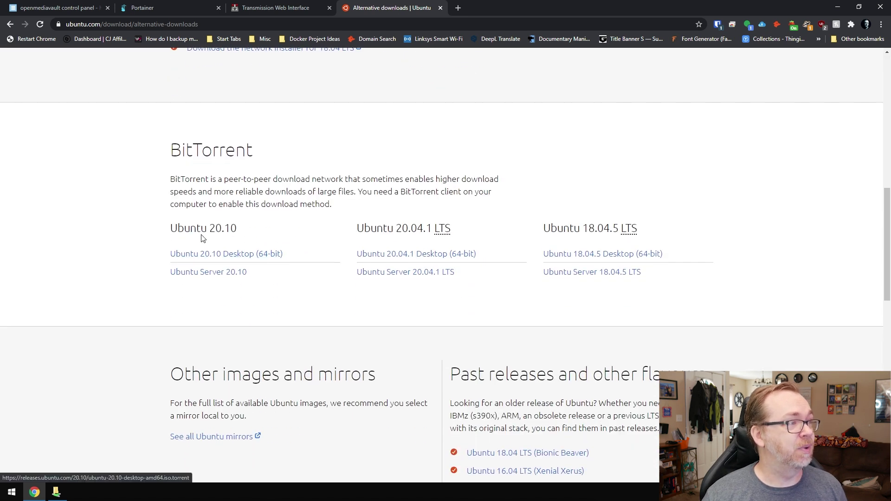
pyautogui.click(226, 253)
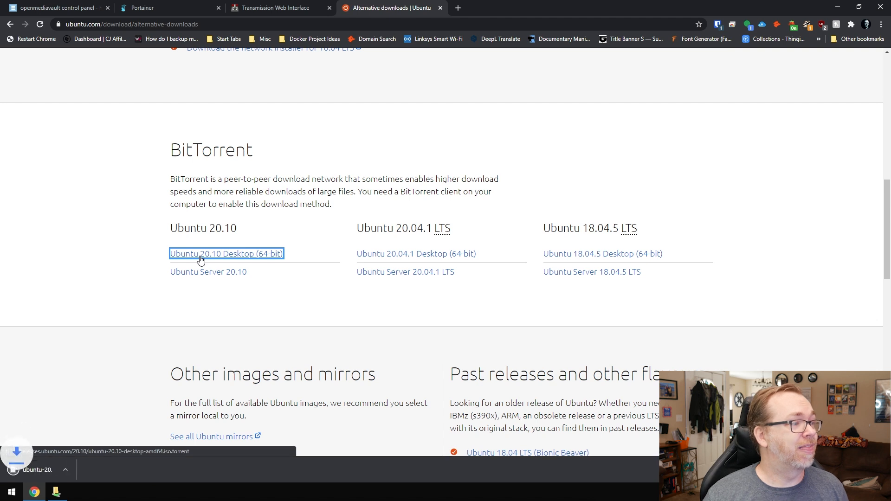
pyautogui.click(225, 253)
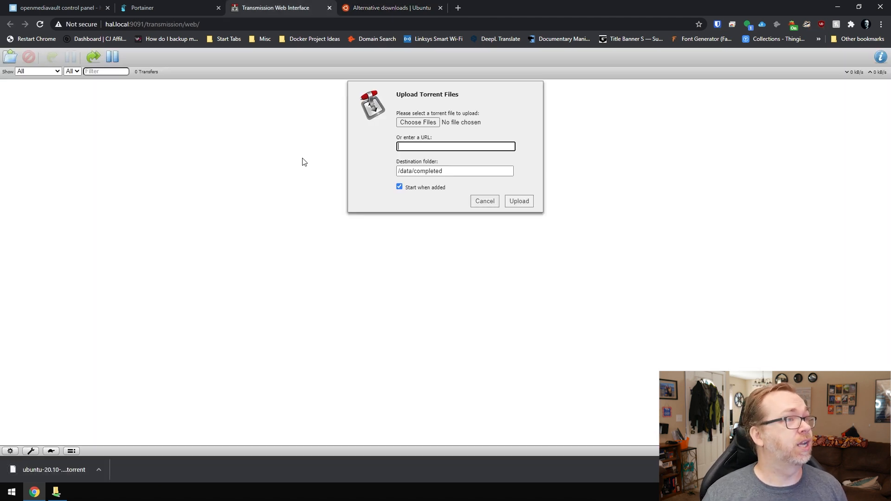
# - Add the downloaded Ubuntu 20.10 torrent file to Transmission and start the download
pyautogui.click(418, 123)
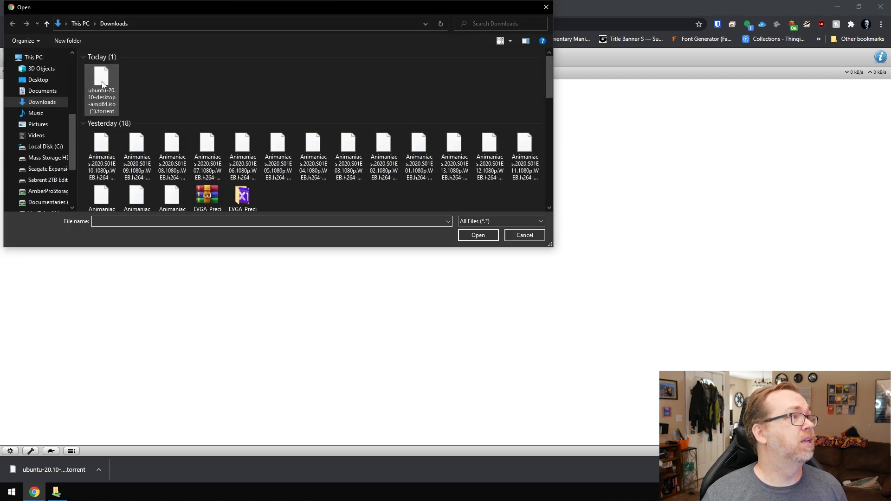
pyautogui.click(478, 235)
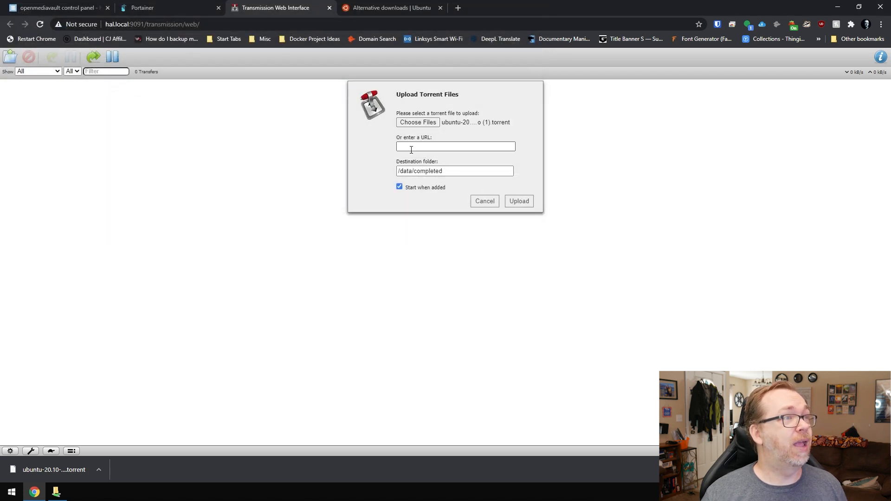
pyautogui.click(519, 200)
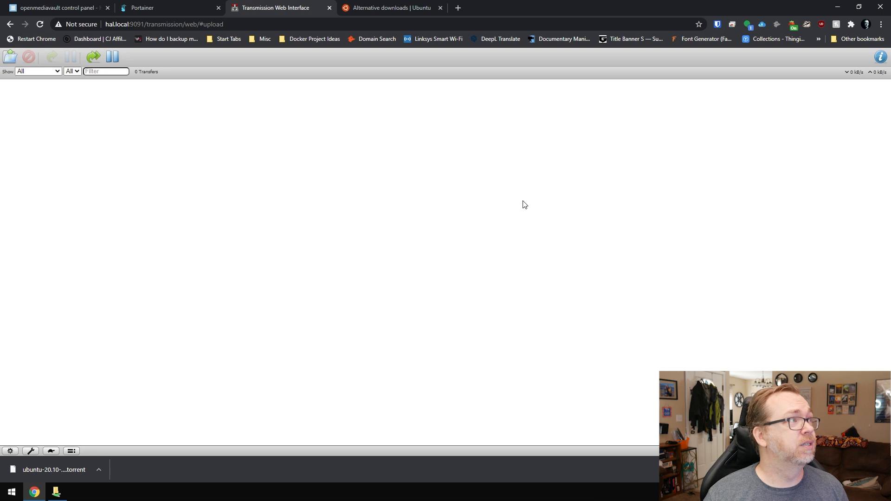
pyautogui.moveTo(121, 168)
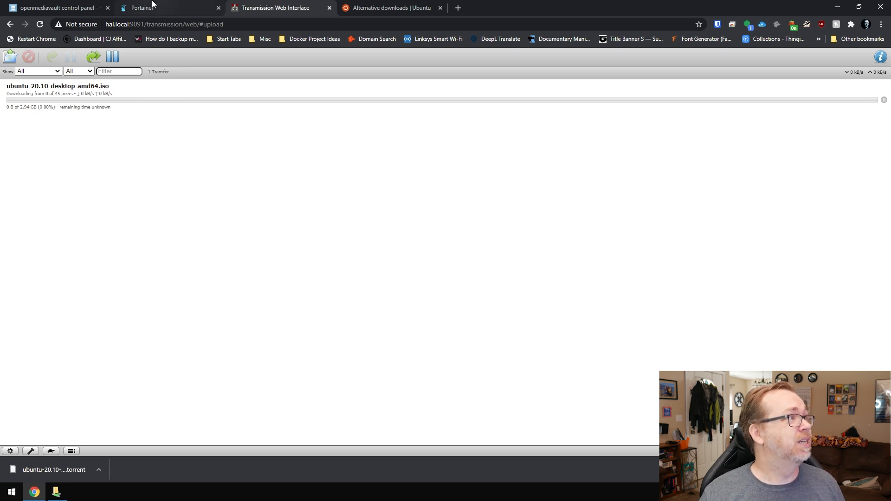
# - Confirm 'Port is open: Yes' in the container log and return to the Transmission transfer list
pyautogui.click(144, 7)
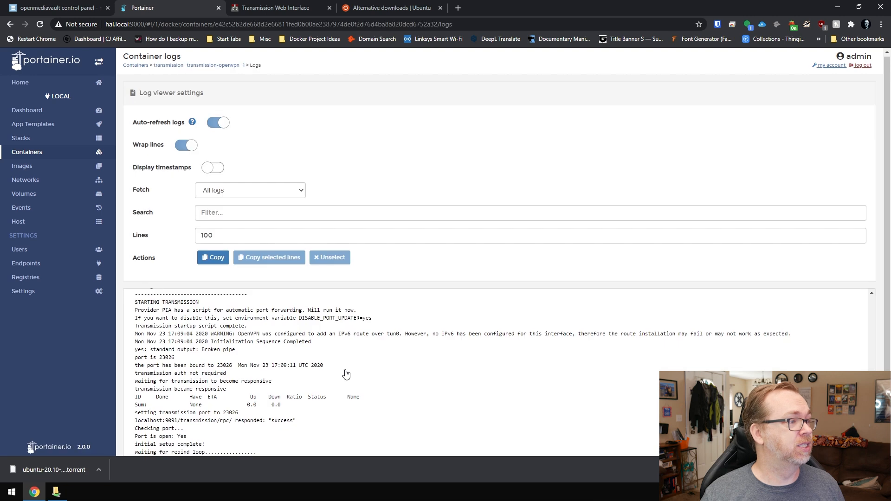
pyautogui.scroll(-3)
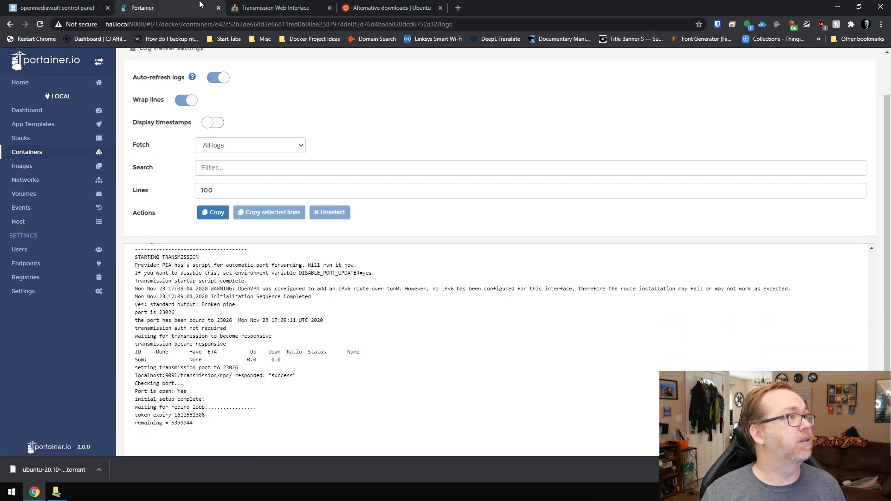
pyautogui.moveTo(264, 5)
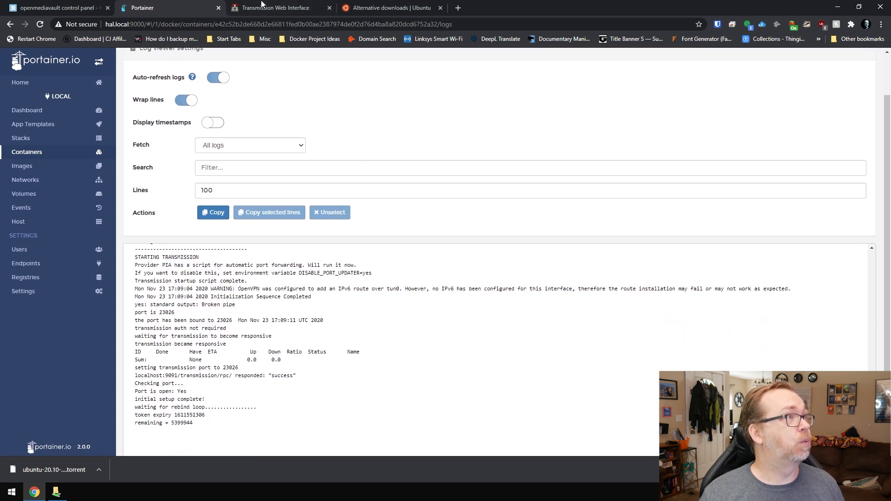
pyautogui.click(279, 8)
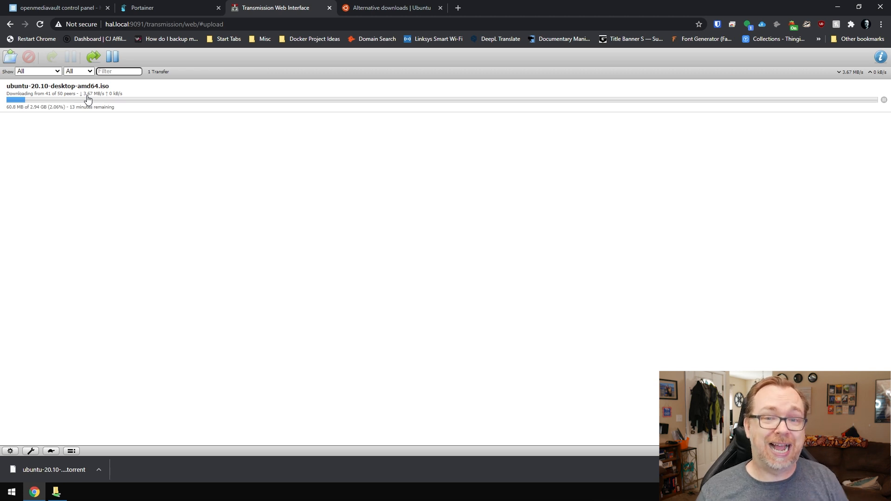
pyautogui.moveTo(129, 156)
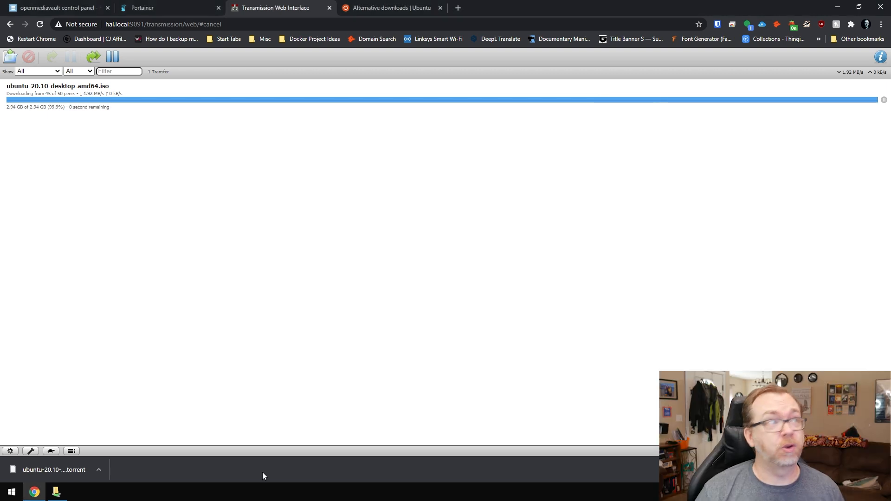
pyautogui.moveTo(49, 112)
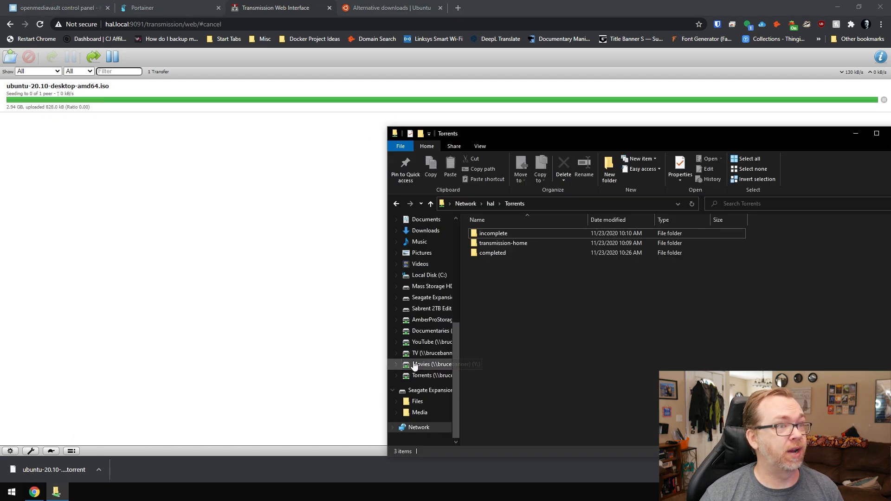
pyautogui.moveTo(505, 237)
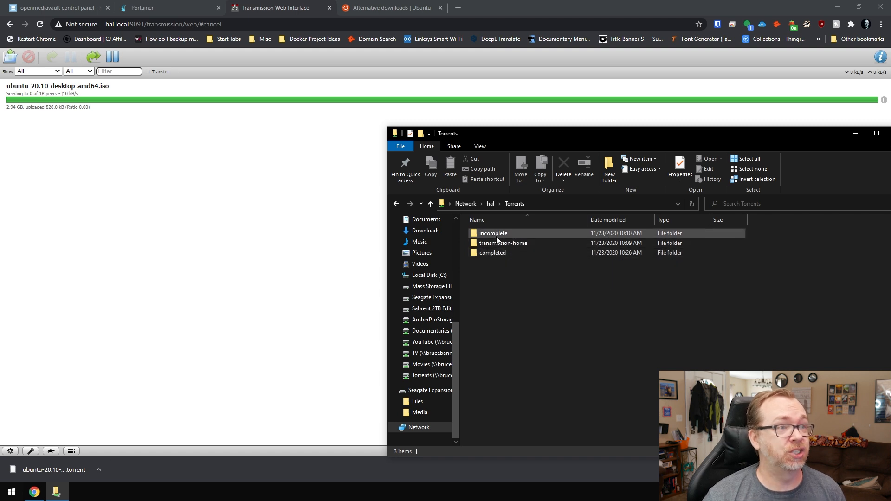
# - Enter the completed folder of \\hal\Torrents containing ubuntu-20.10-desktop-amd64.iso
pyautogui.doubleClick(493, 233)
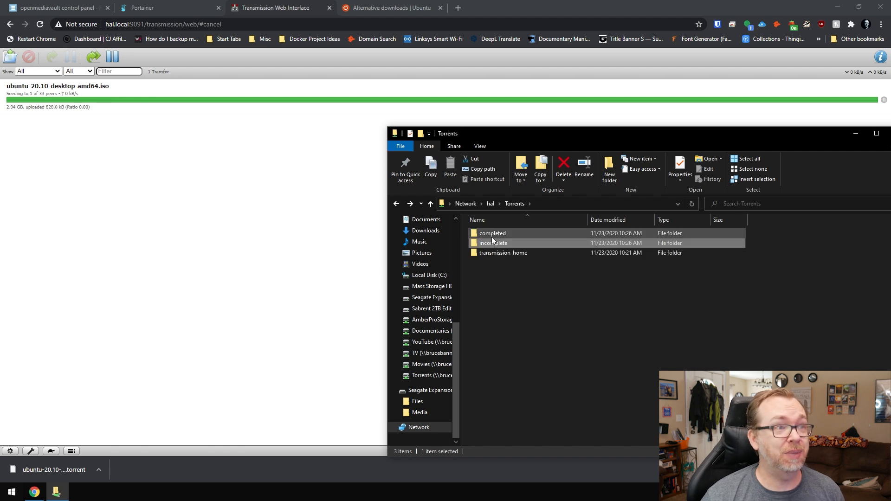
pyautogui.doubleClick(492, 233)
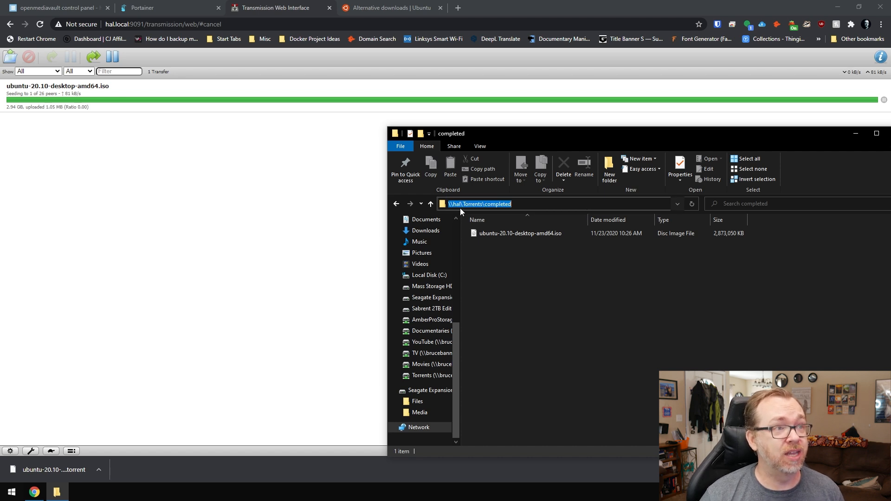
pyautogui.moveTo(552, 202)
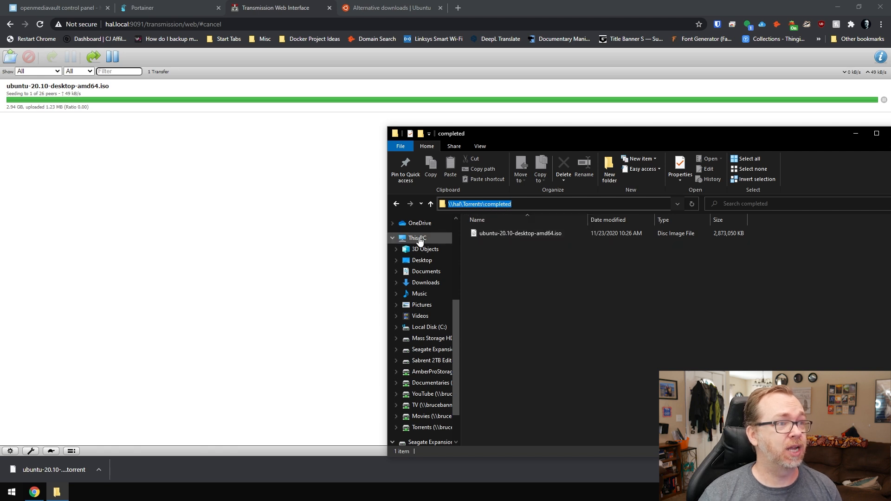
# - Map \\hal\Torrents\completed as network drive T: from This PC
pyautogui.rightClick(417, 237)
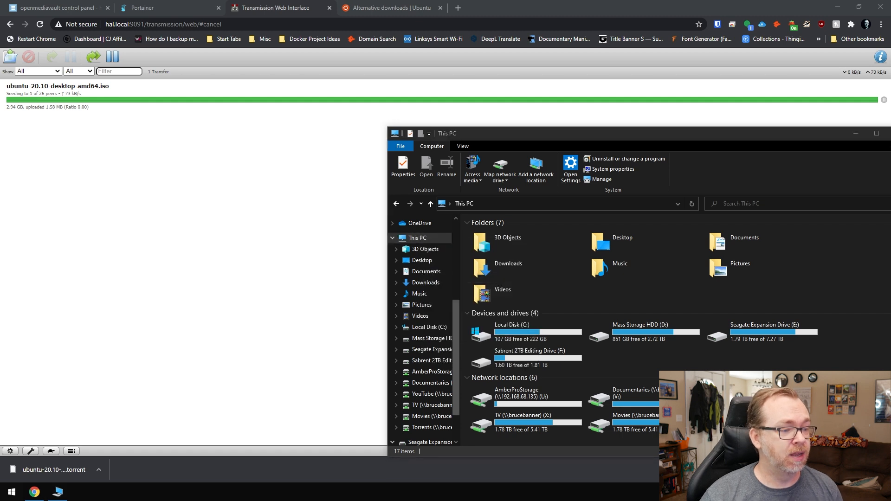
pyautogui.click(498, 165)
pyautogui.write('\\\\hal\\Torrents\\completed')
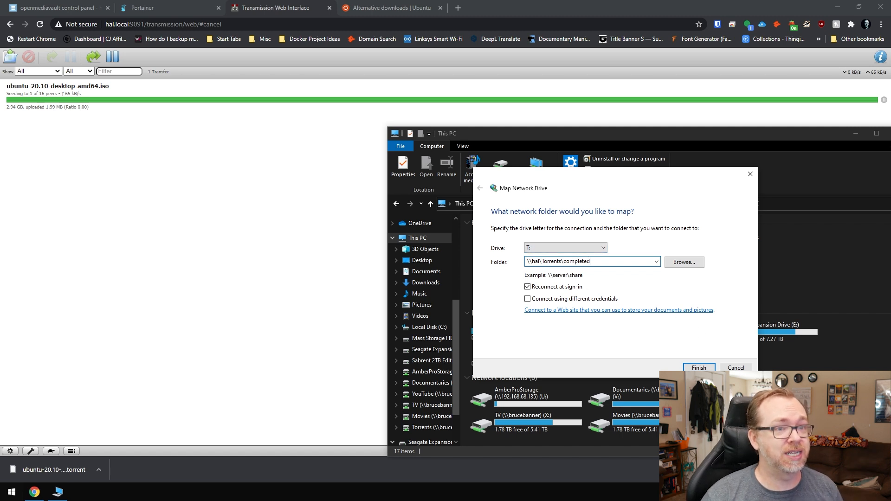
pyautogui.click(698, 368)
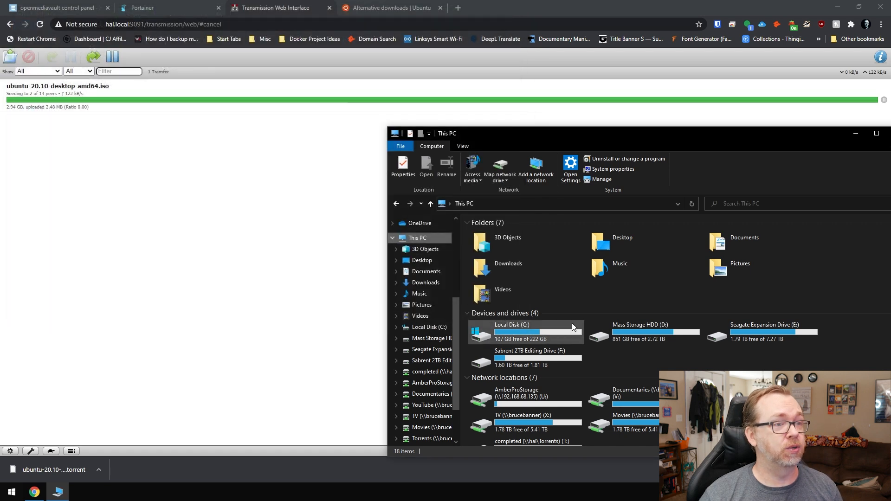
# - Browse into the new T: drive and select the Ubuntu 20.10 desktop ISO
pyautogui.scroll(-3)
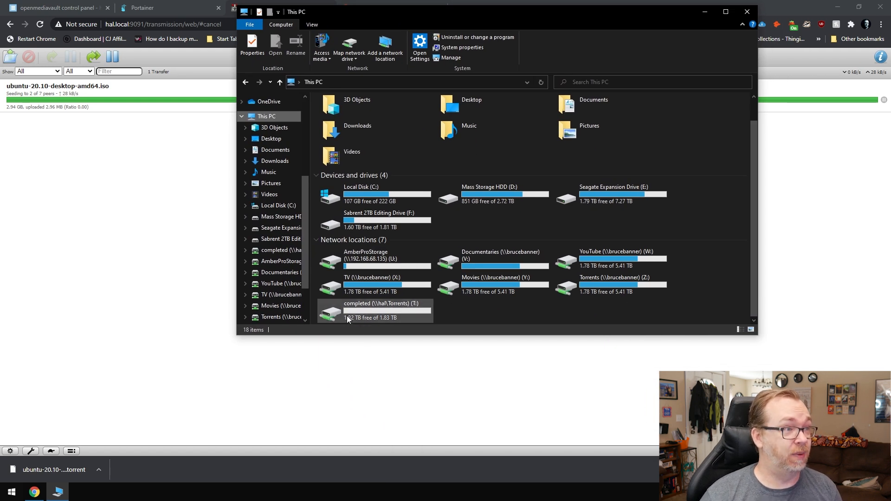
pyautogui.moveTo(378, 312)
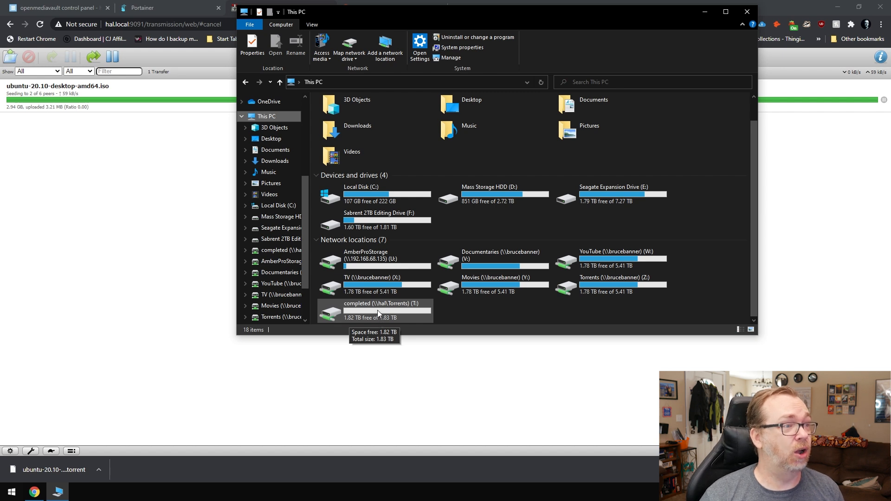
pyautogui.doubleClick(379, 312)
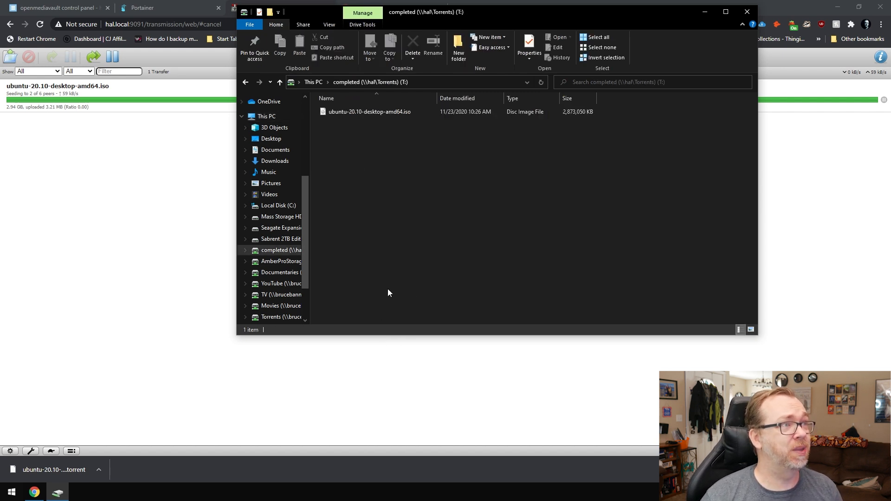
pyautogui.click(370, 112)
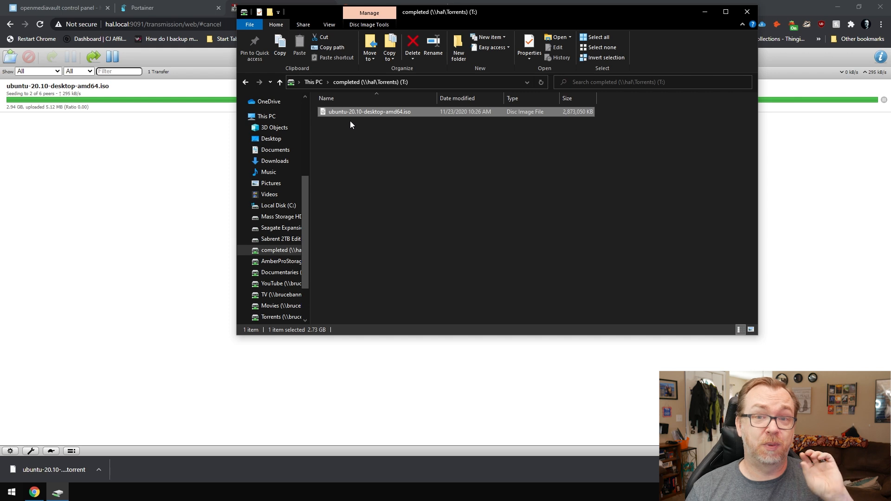